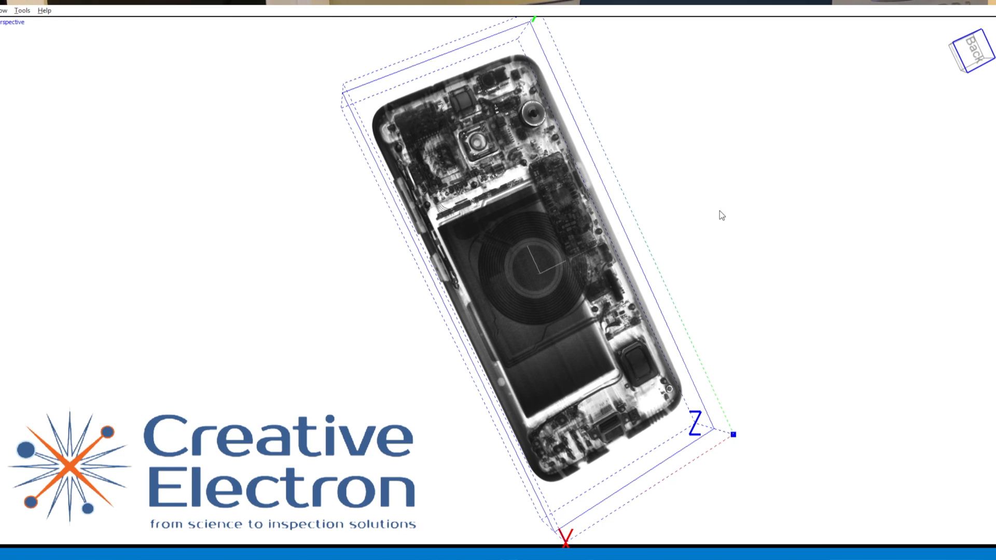
mouse_move(722, 212)
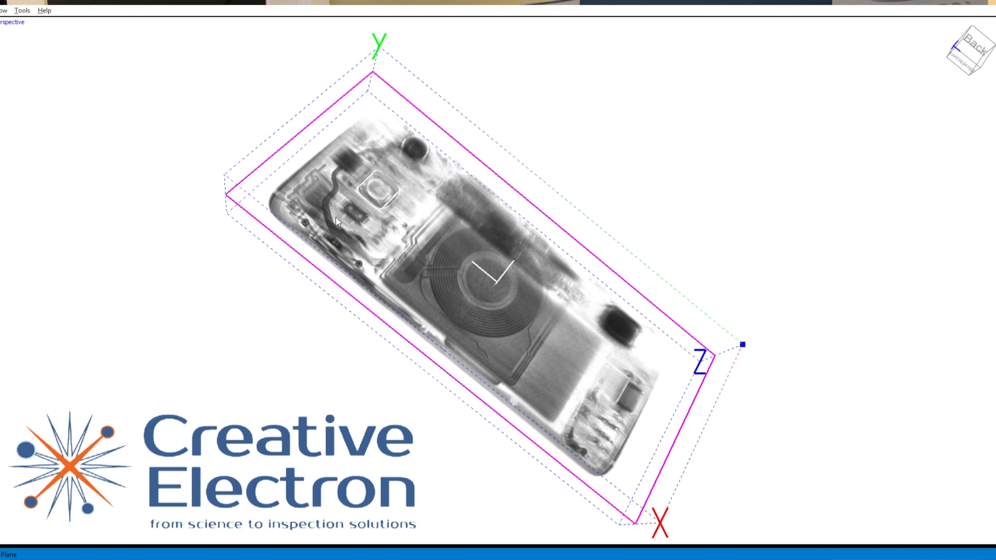
mouse_move(354, 224)
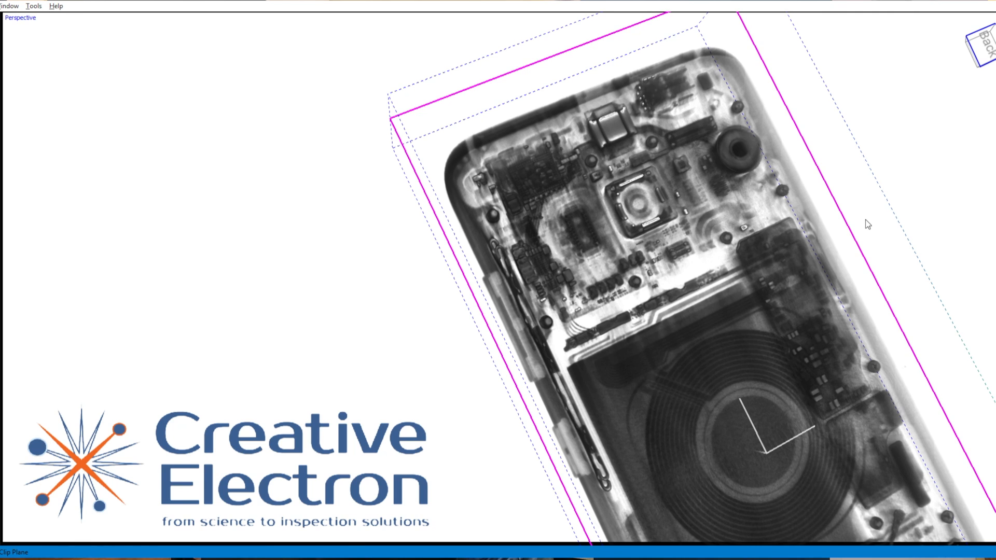
mouse_move(779, 116)
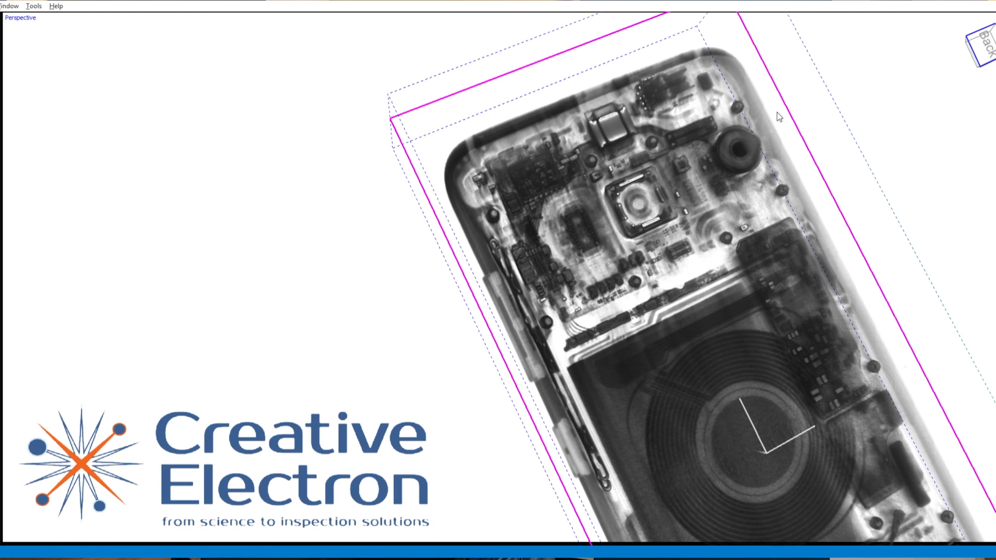
mouse_move(686, 159)
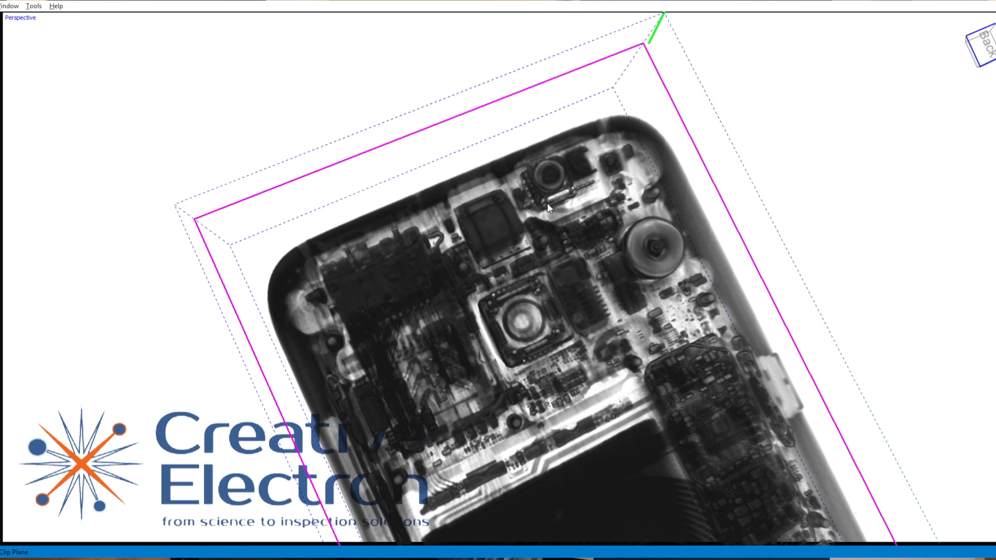
mouse_move(572, 164)
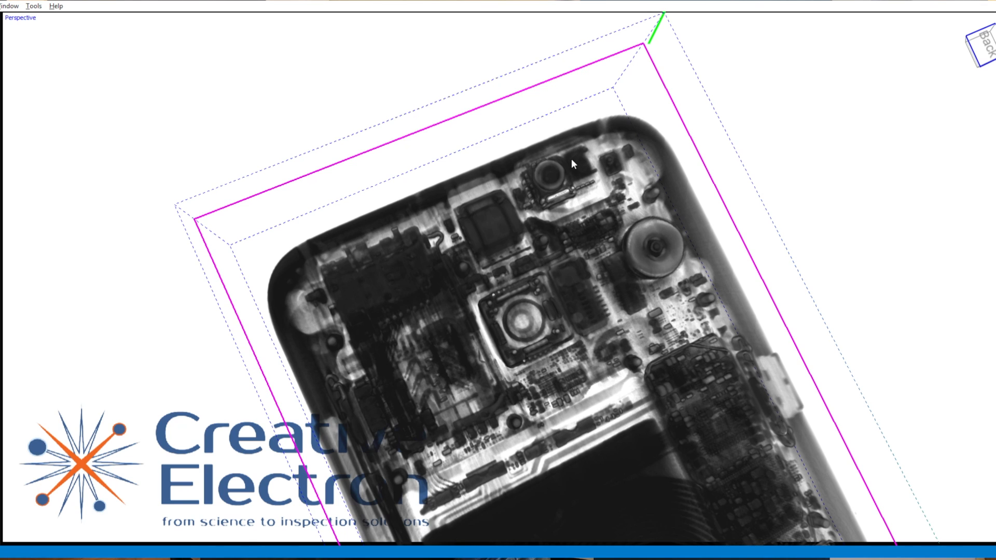
mouse_move(596, 215)
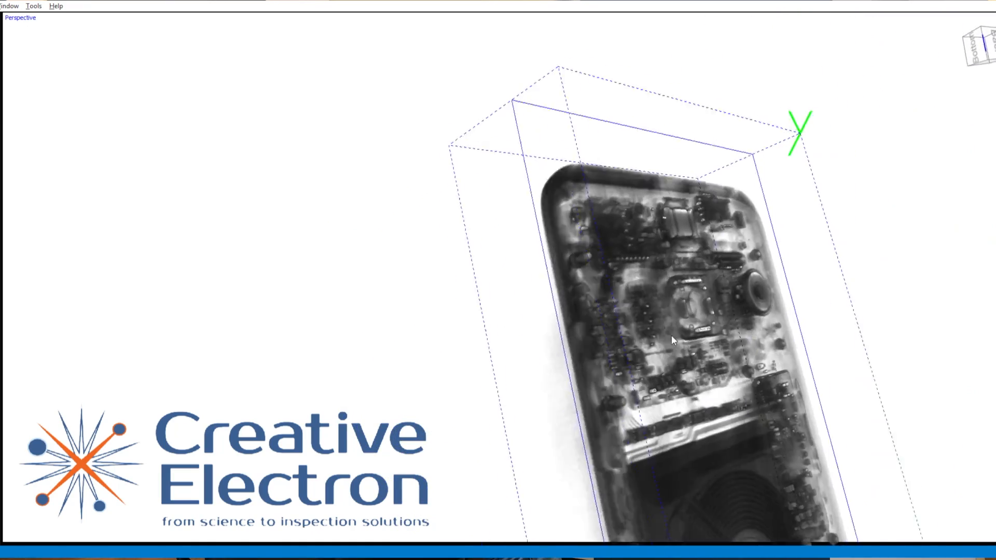
Rotate the CT volume with a left-drag to reveal another layer of the circuit board
drag(674, 340, 569, 258)
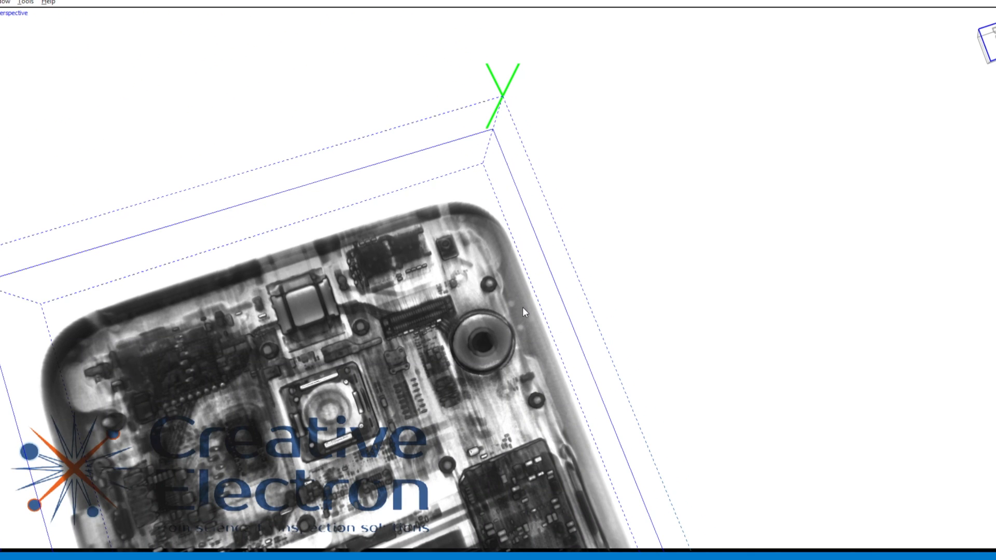
mouse_move(506, 303)
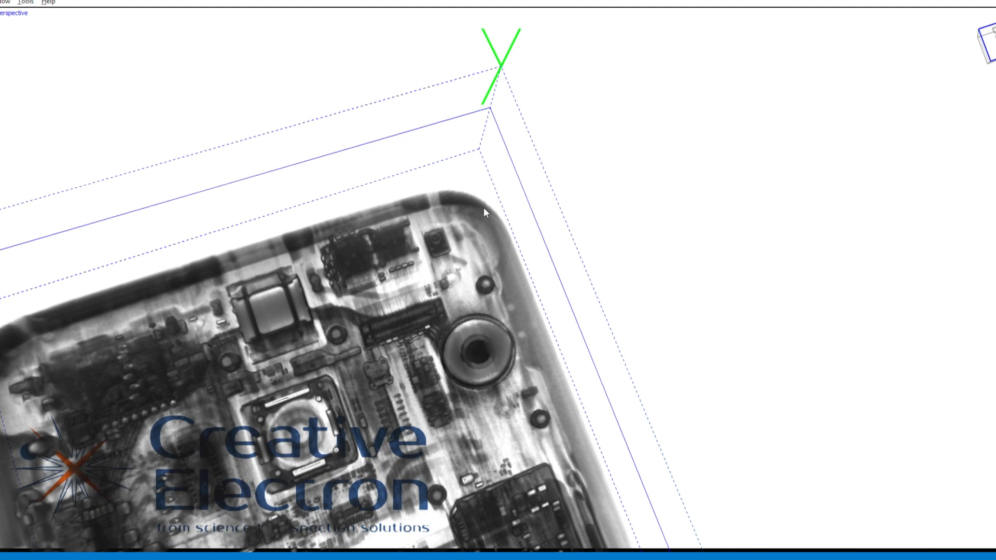
mouse_move(376, 260)
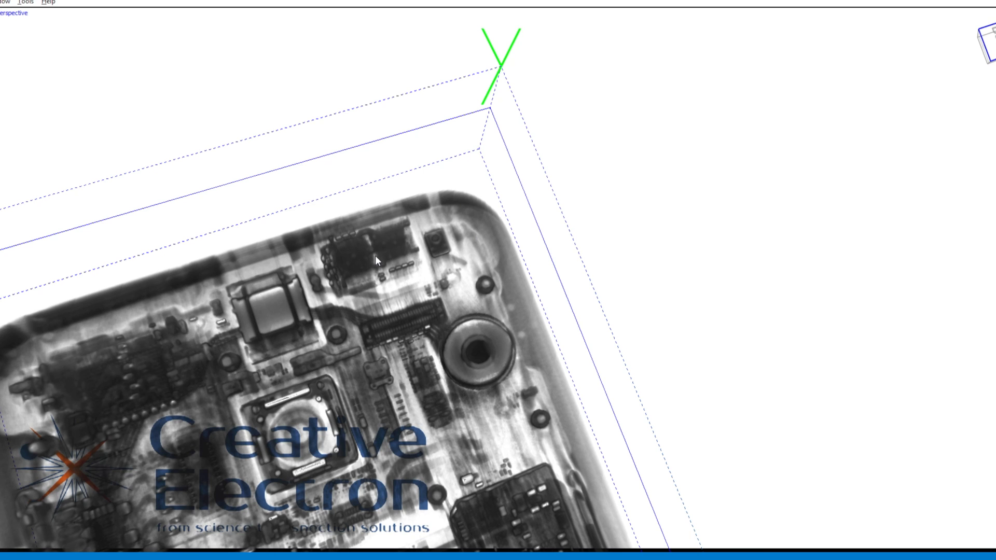
mouse_move(391, 397)
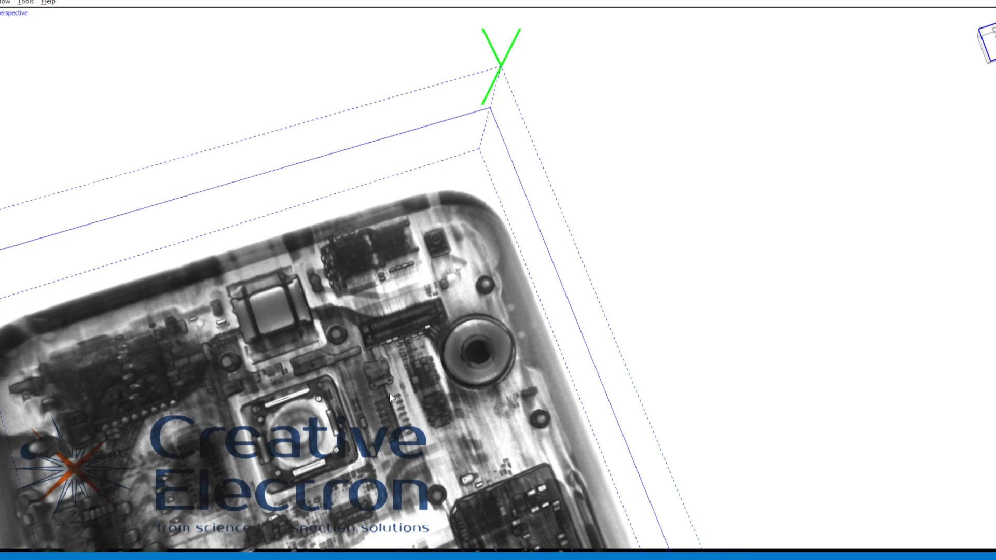
mouse_move(330, 382)
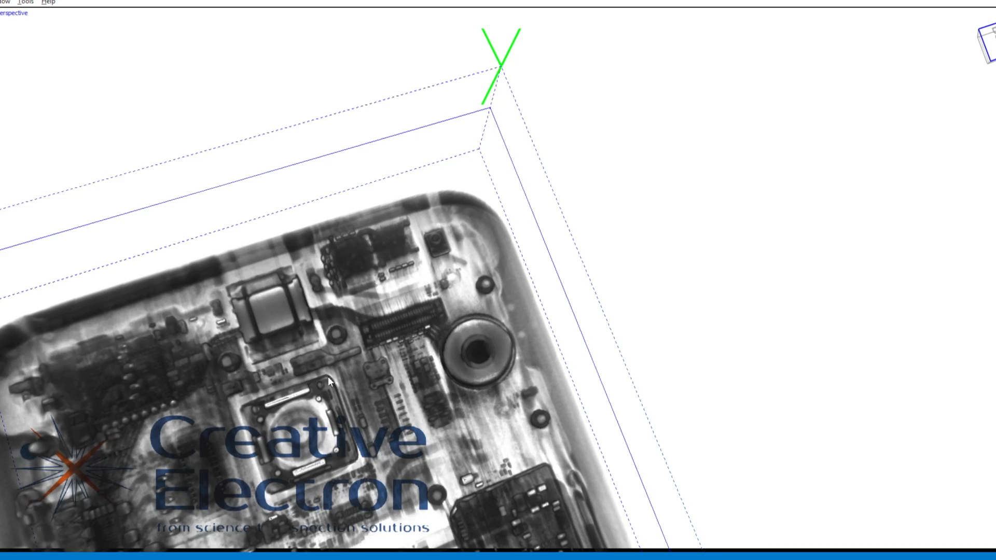